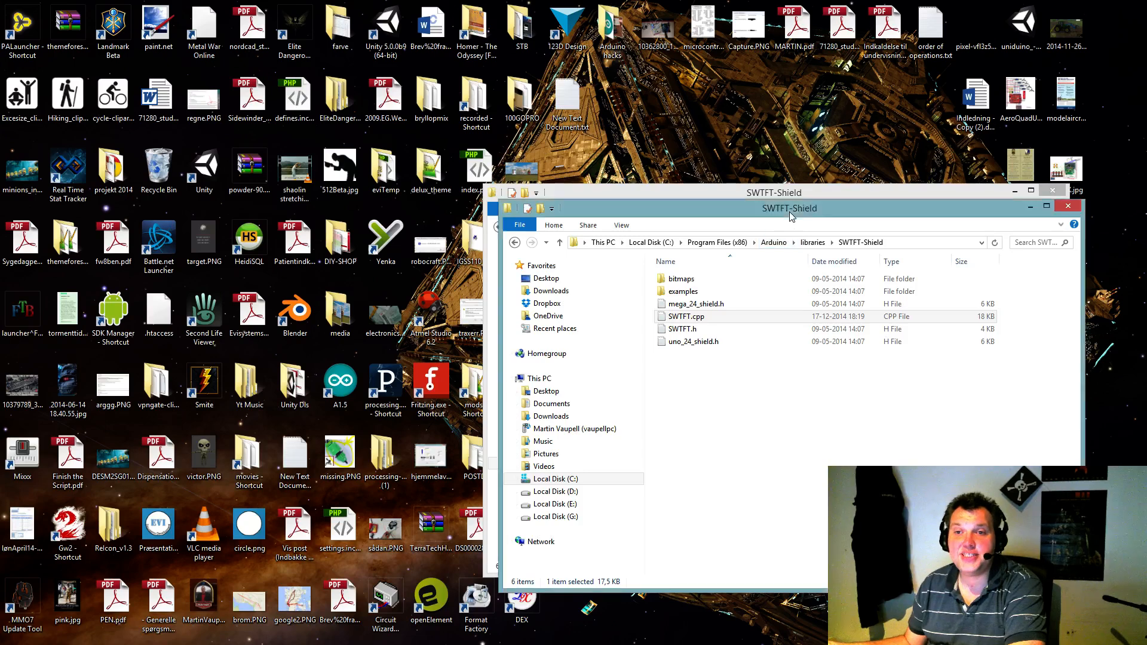
Reposition the SWTFT-Shield folder window on the desktop
left_click_drag(774, 208, 463, 115)
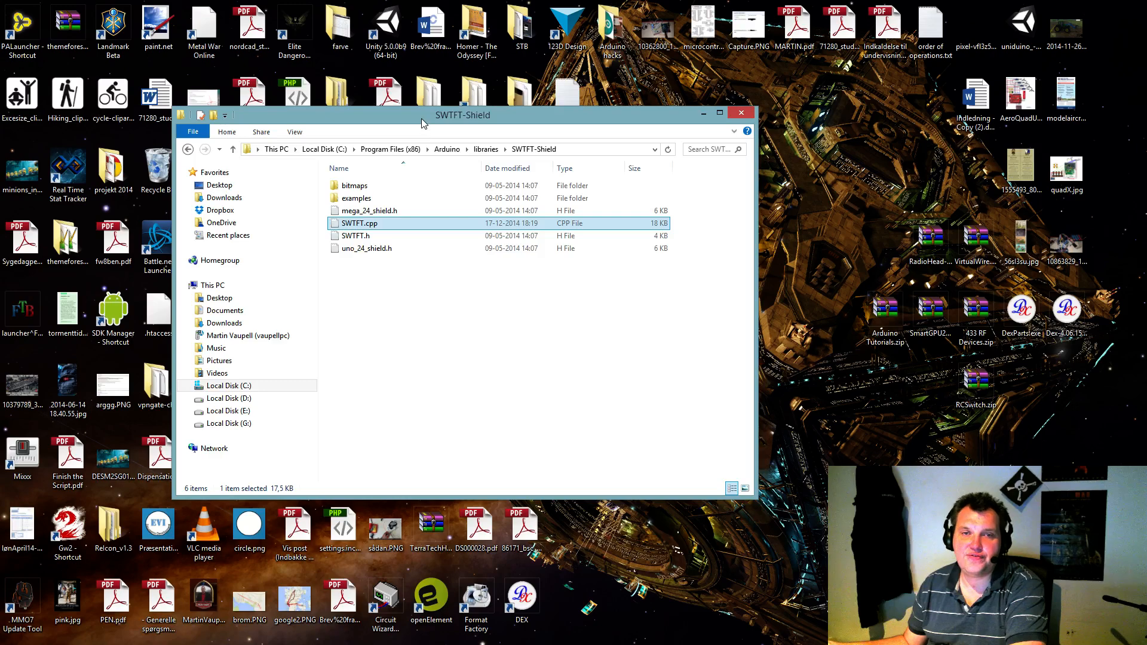
left_click_drag(463, 114, 538, 165)
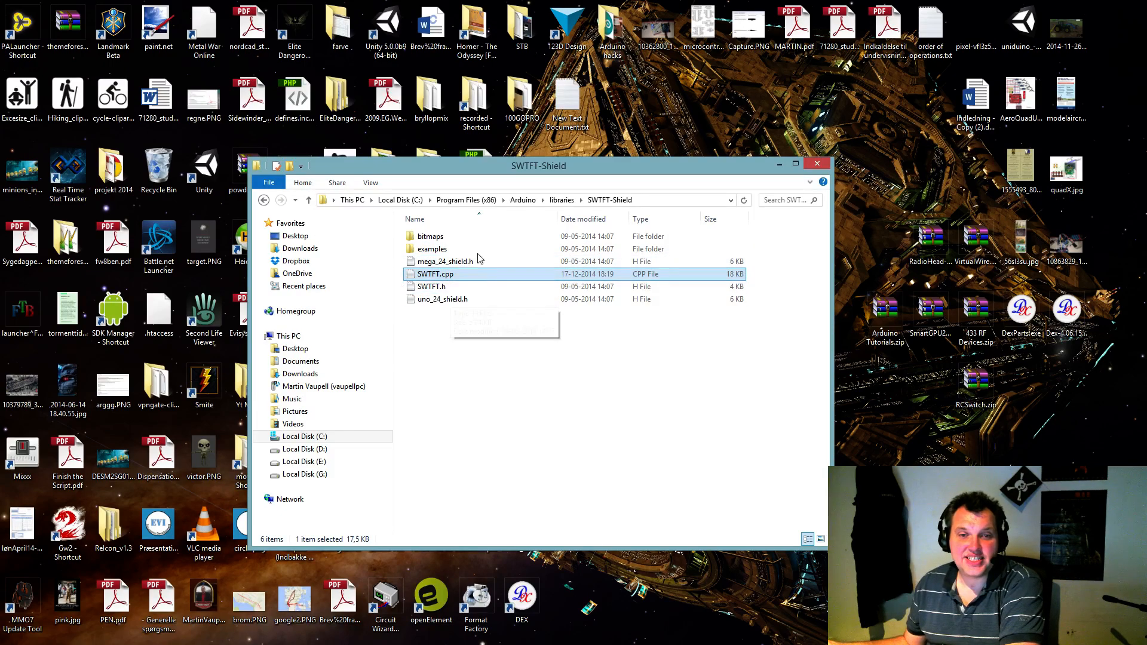
mouse_move(818, 163)
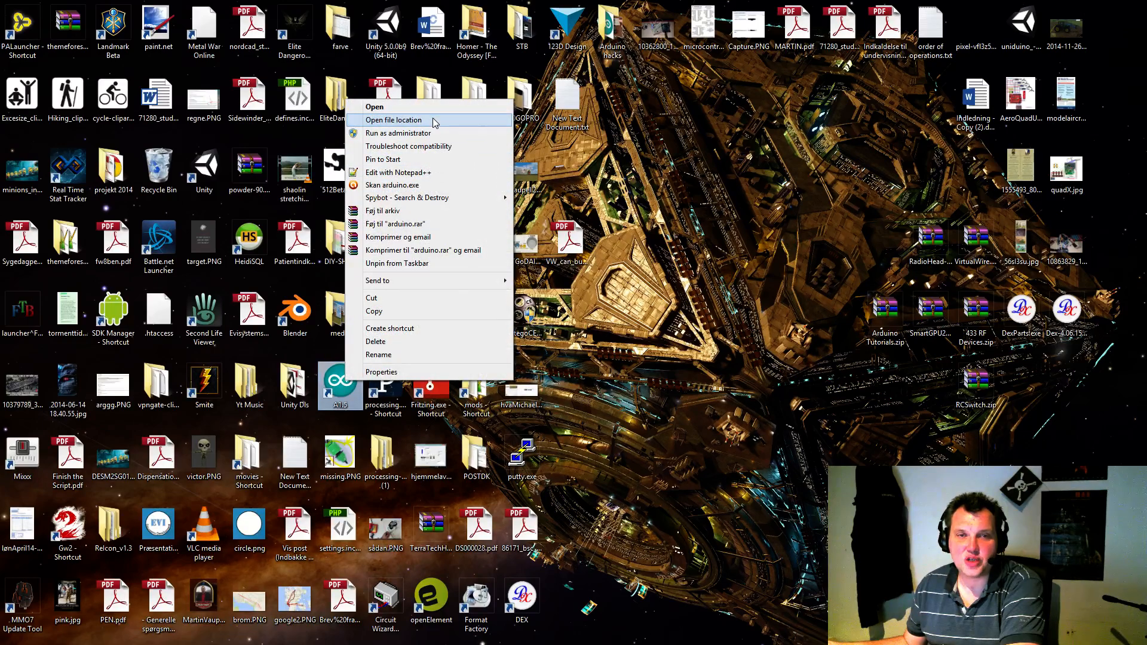
From the Arduino install location, enter libraries\SWTFT-Shield and select SWTFT.cpp
left_click(393, 120)
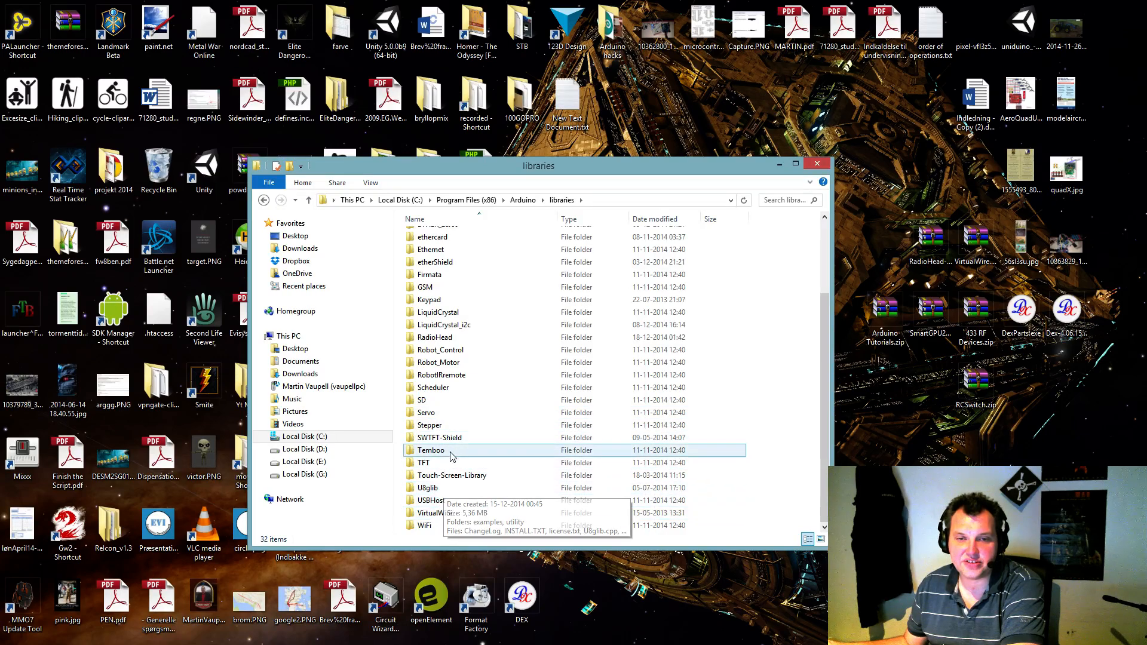
left_click(440, 437)
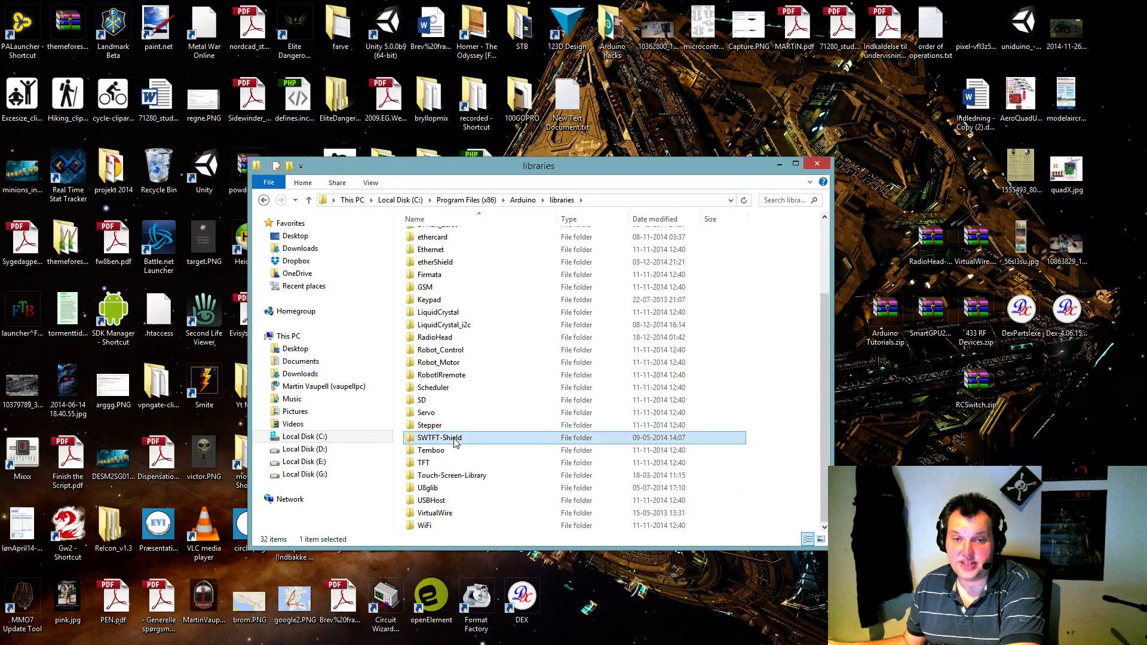
double_click(439, 437)
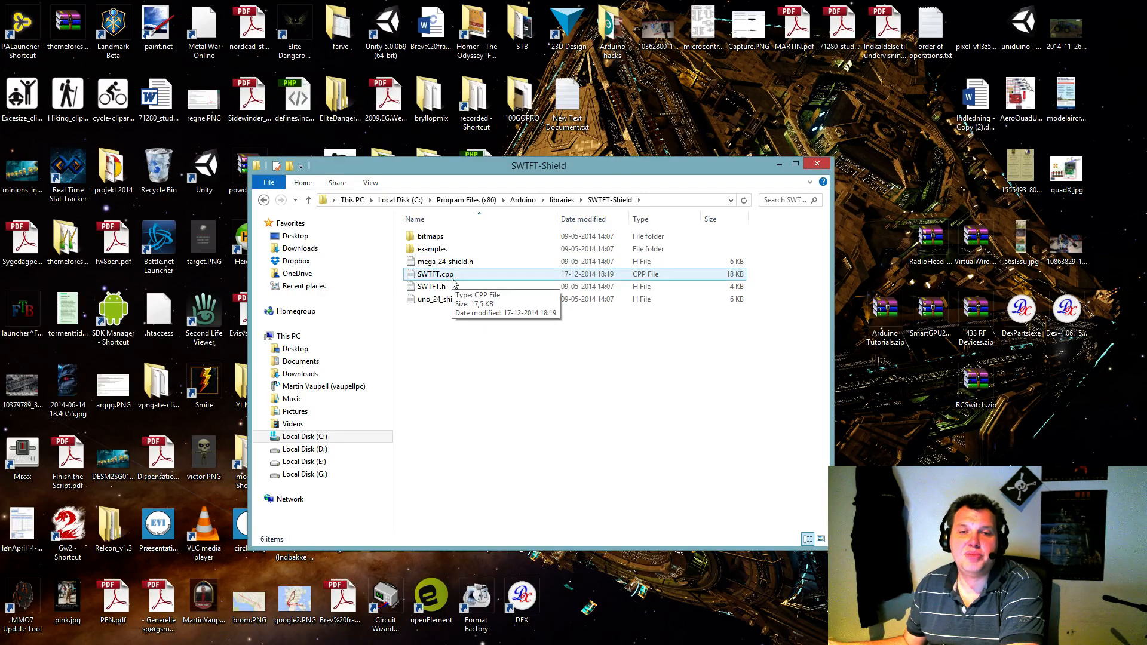
left_click(435, 273)
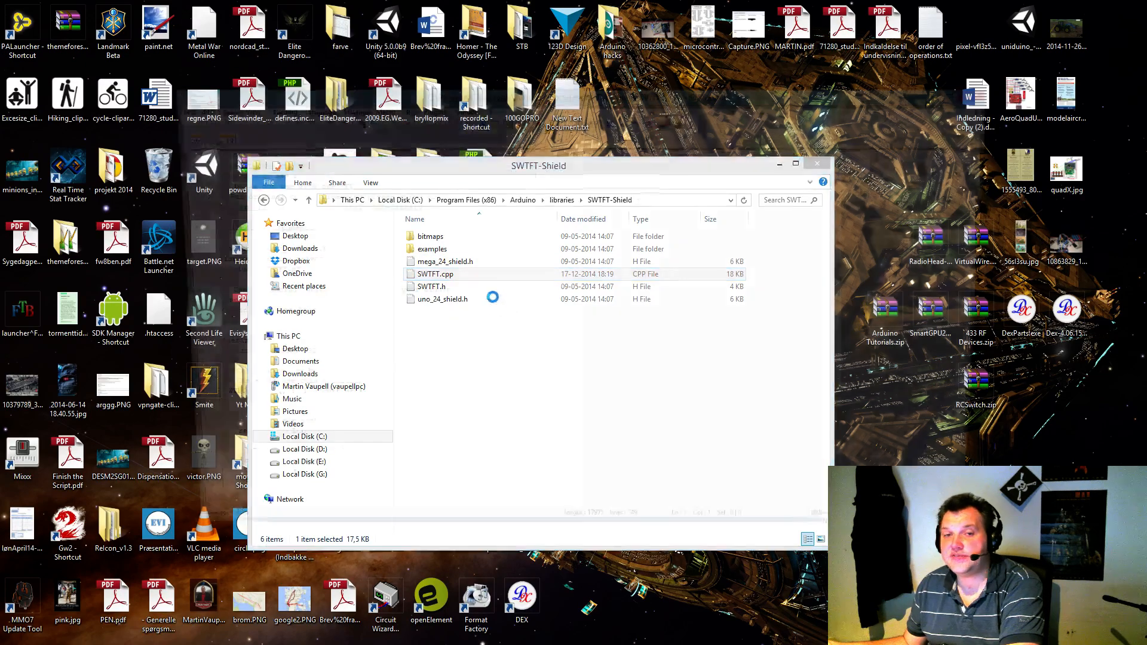
double_click(435, 274)
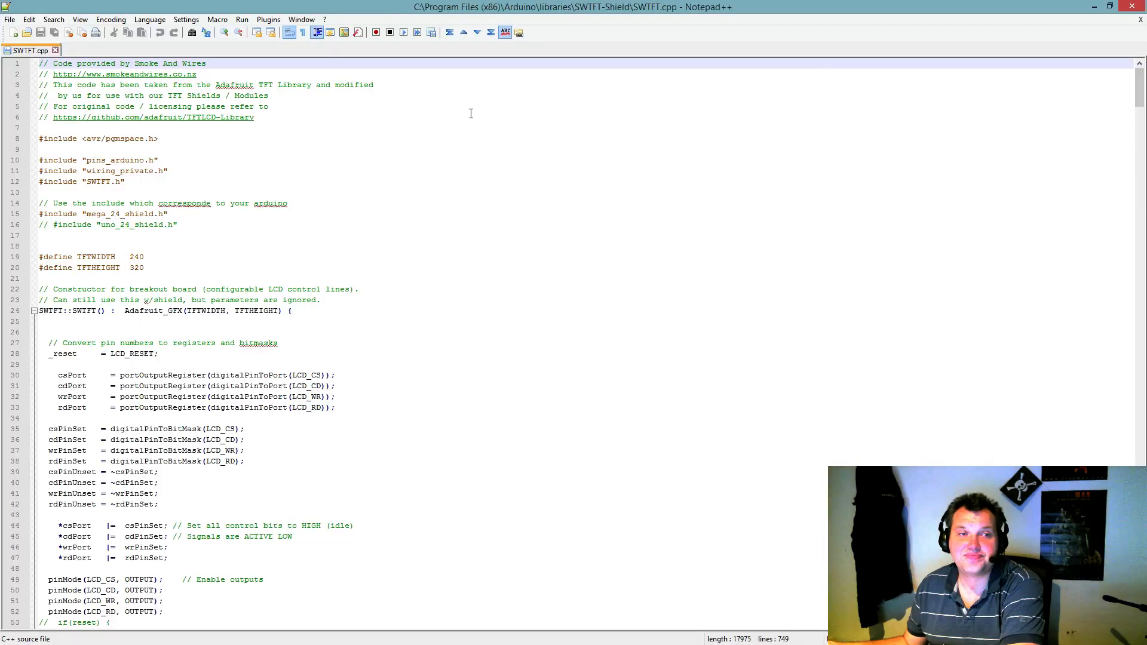
left_click(45, 225)
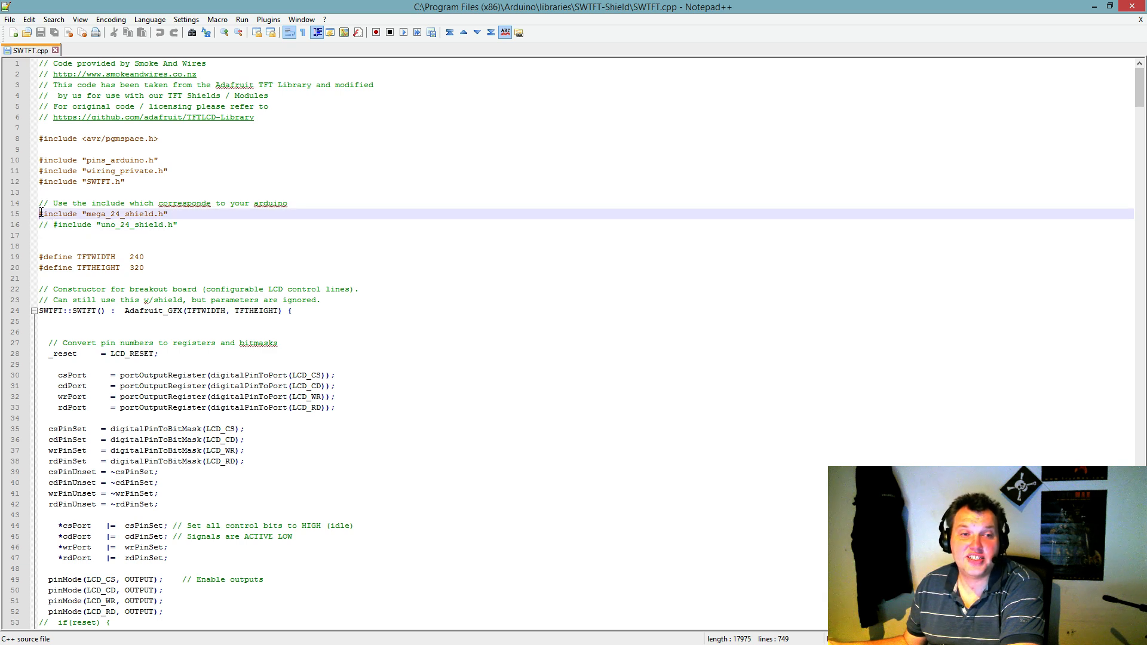
left_click(65, 224)
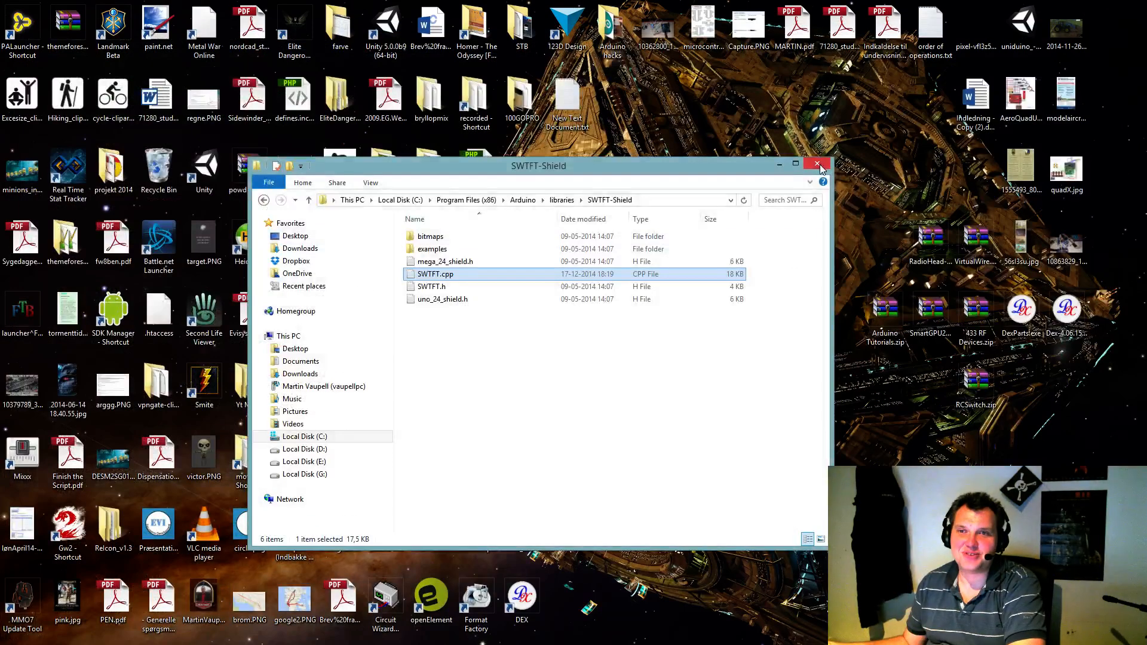
Close the SWTFT-Shield folder window and launch the Arduino IDE from the desktop shortcut
left_click(817, 165)
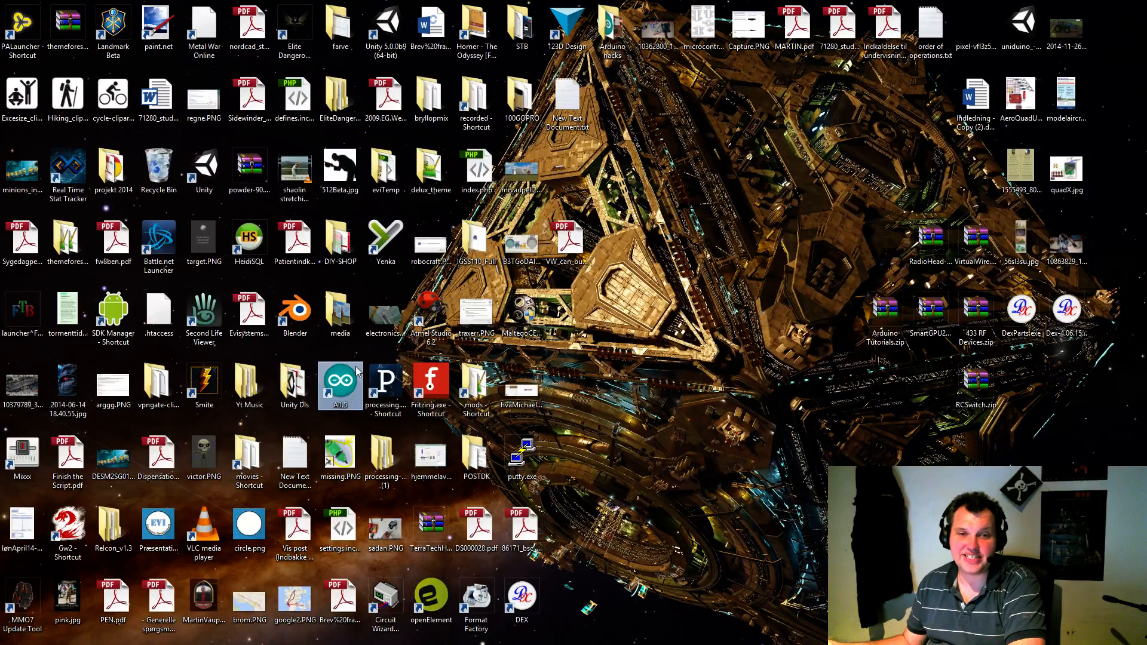
mouse_move(475, 314)
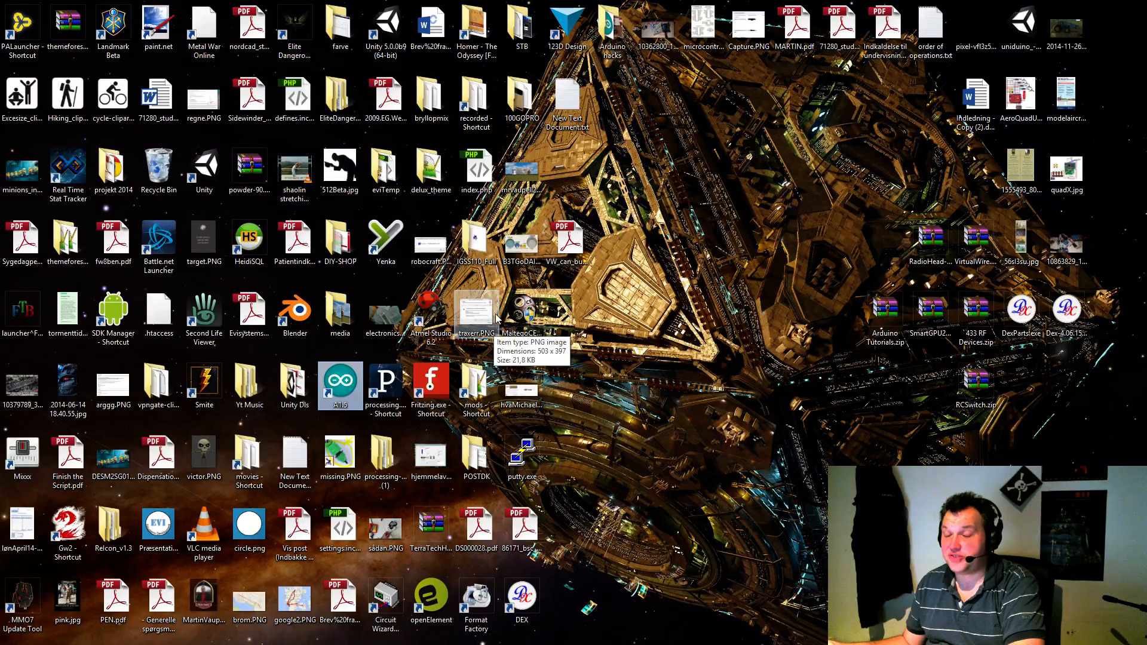
mouse_move(340, 384)
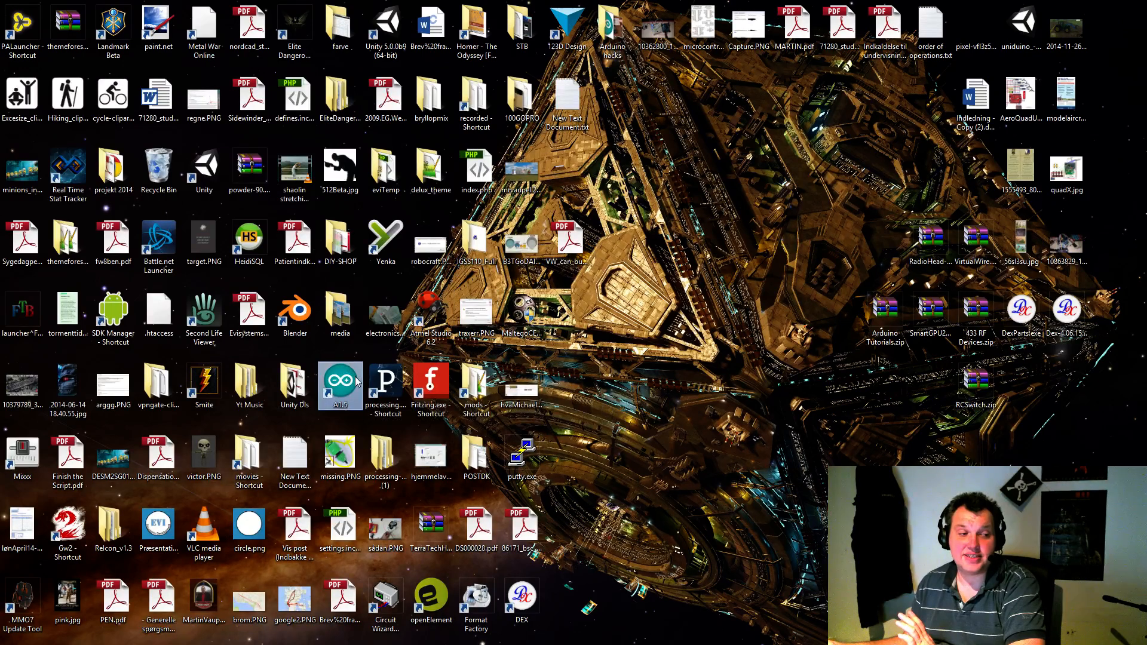
double_click(339, 383)
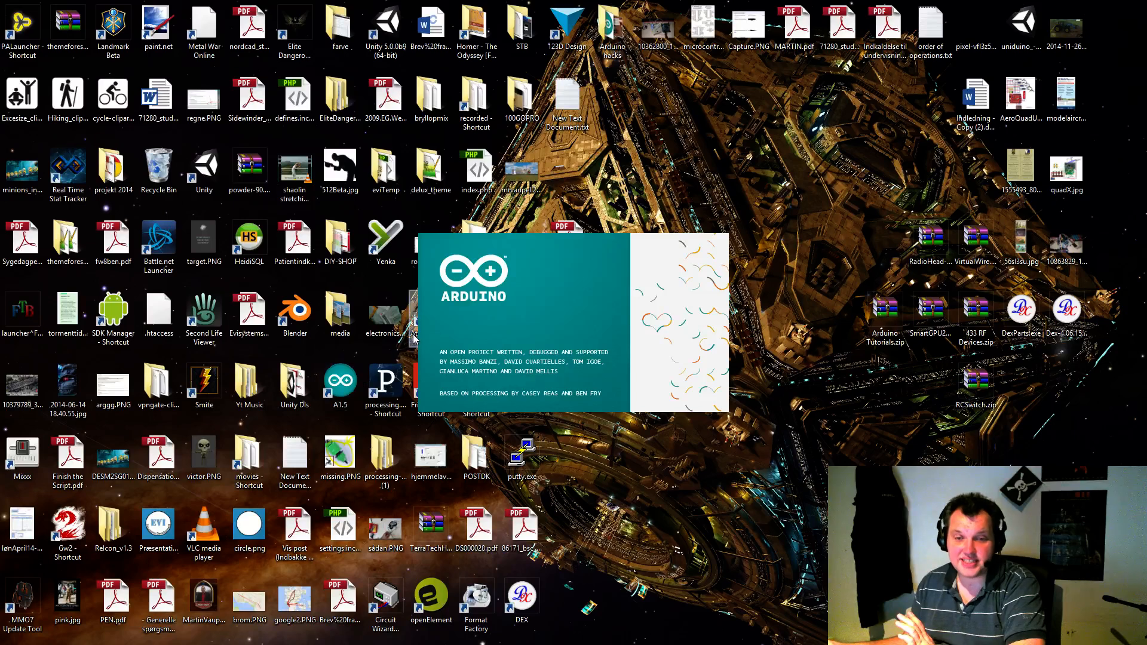
Load the _22OS-test sketch via File > Sketchbook
left_click(204, 171)
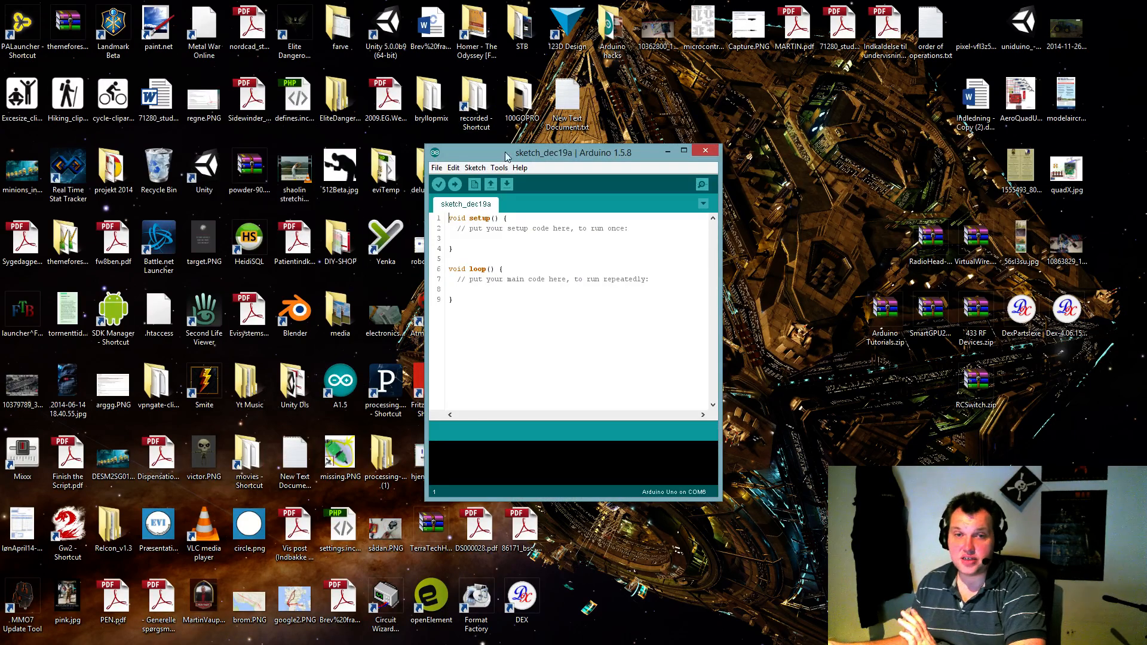
left_click(438, 167)
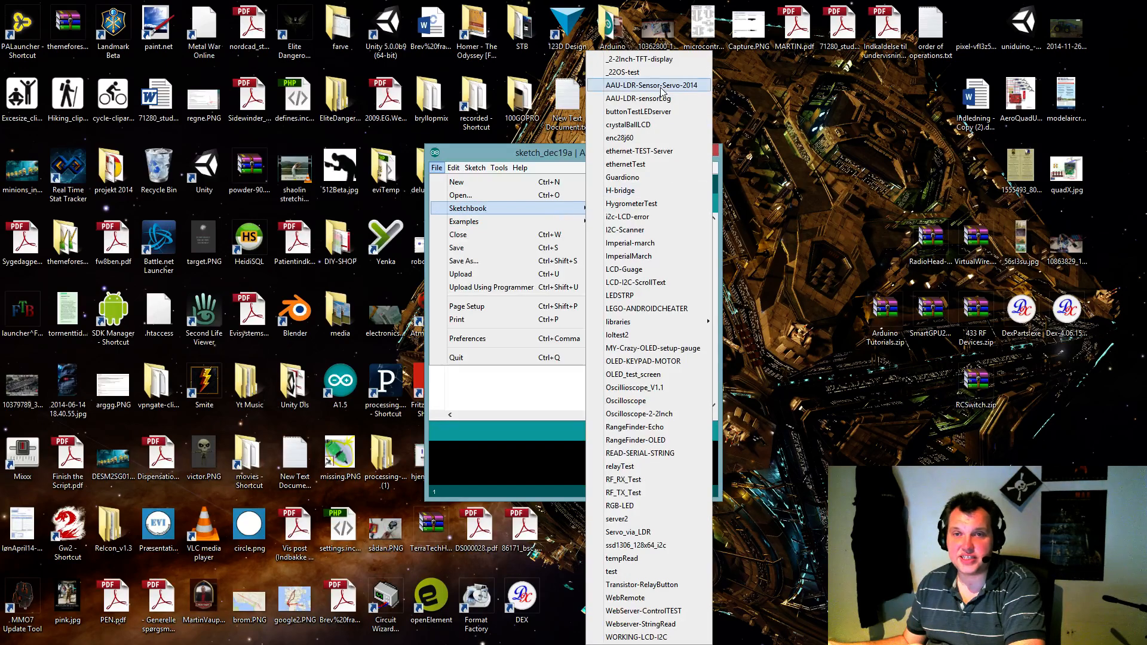
mouse_move(649, 72)
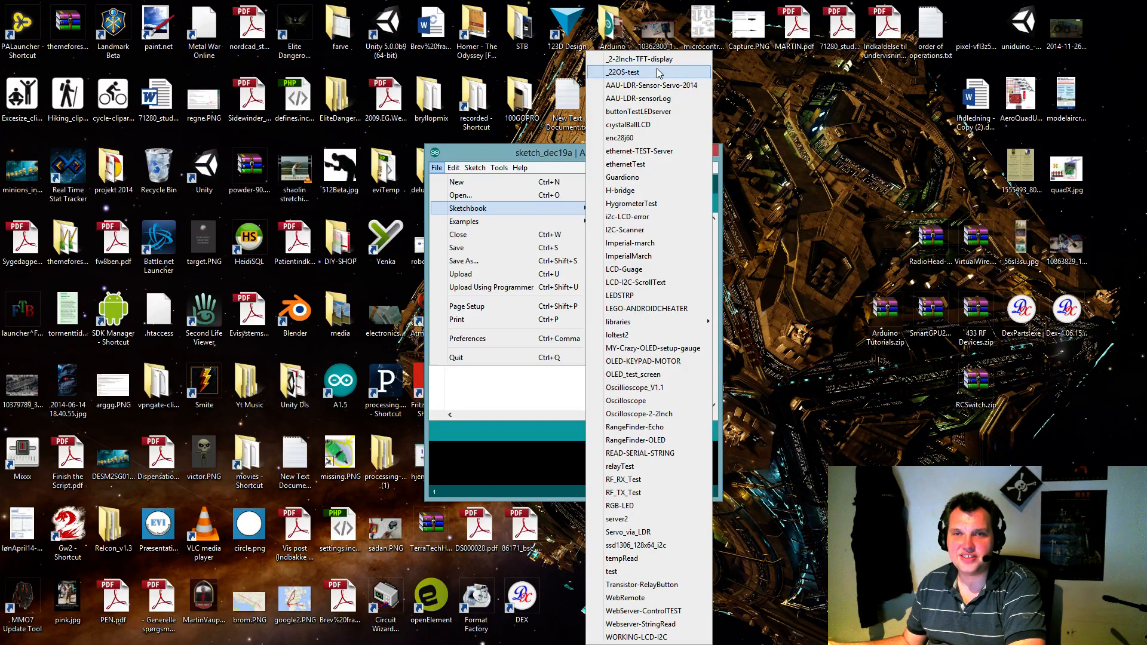
left_click(626, 72)
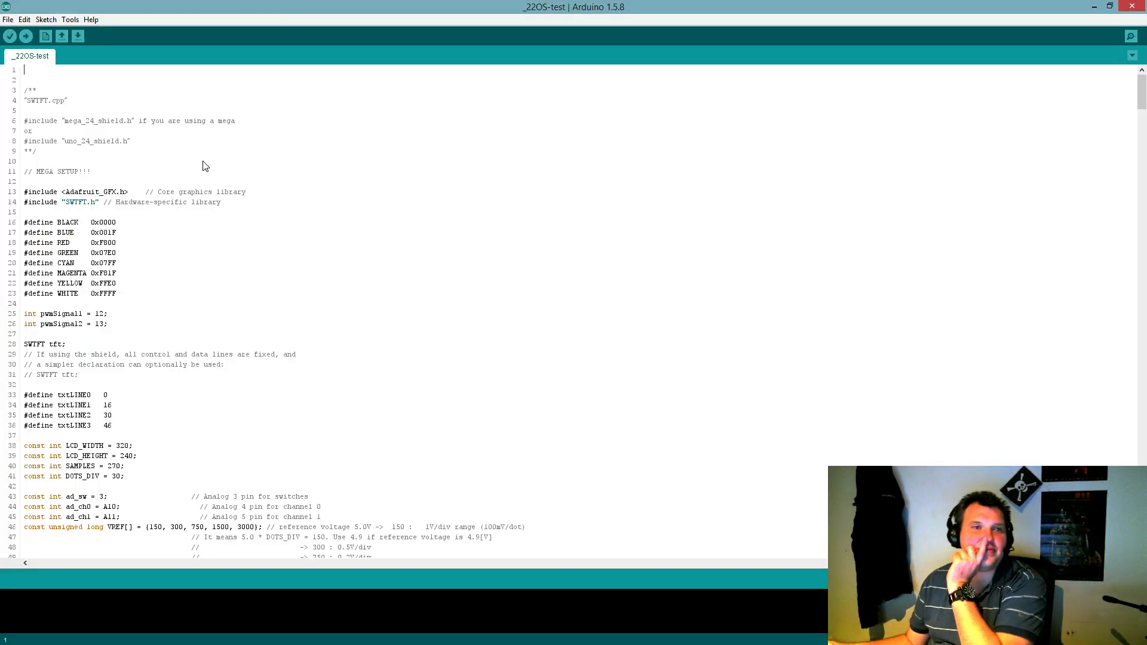
scroll("down", 3)
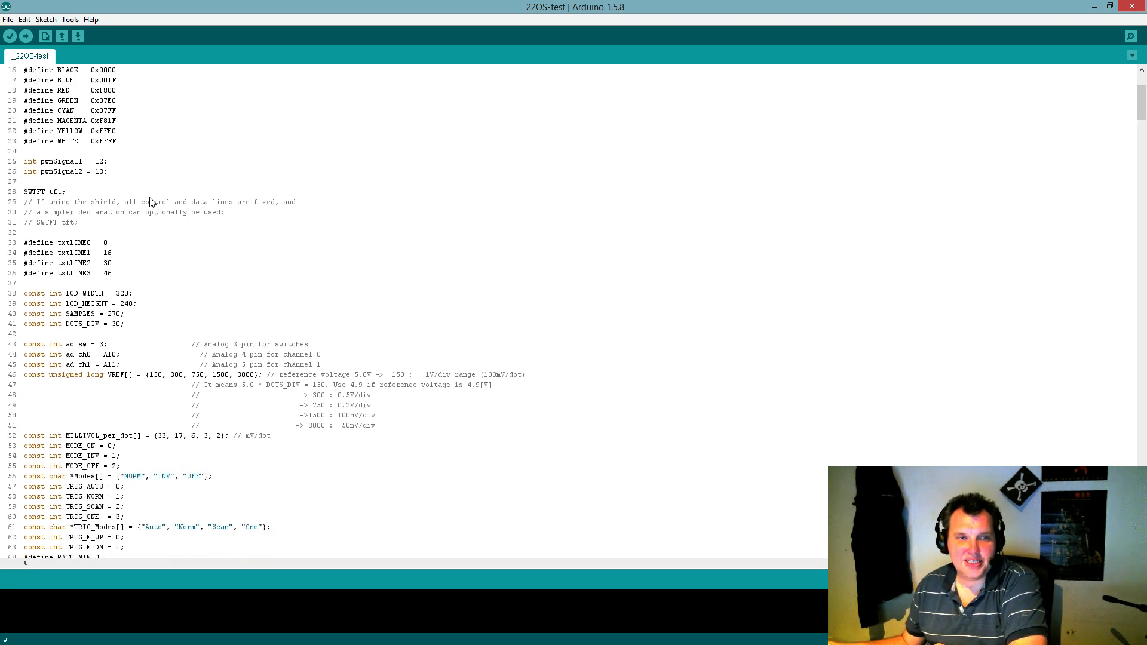
mouse_move(159, 206)
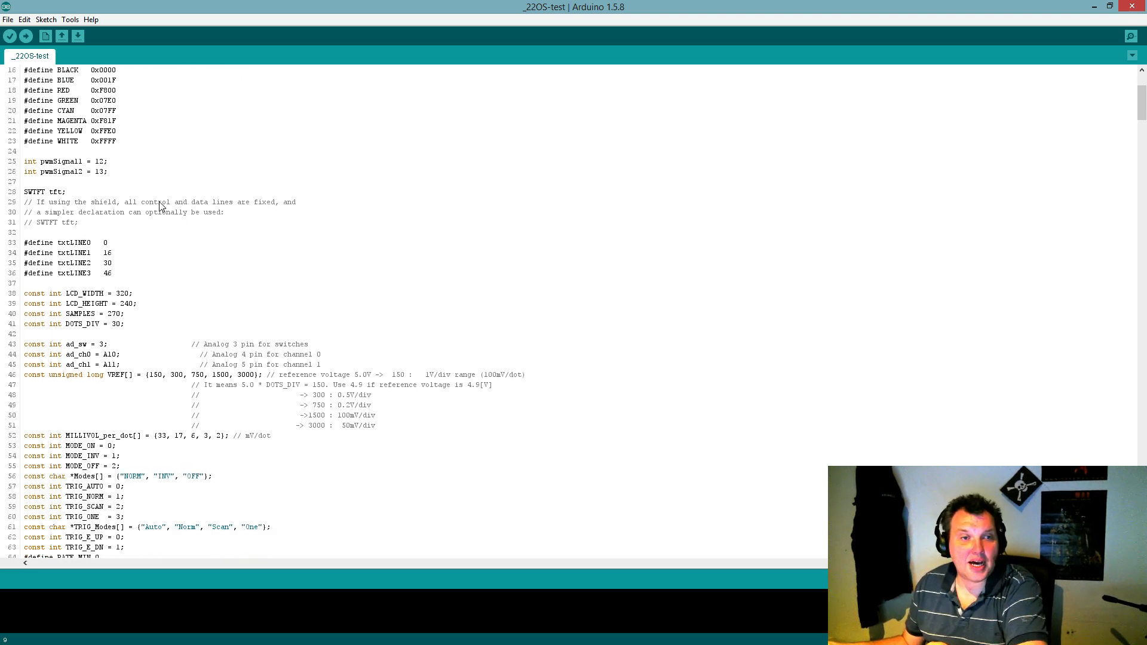
scroll("down", 3)
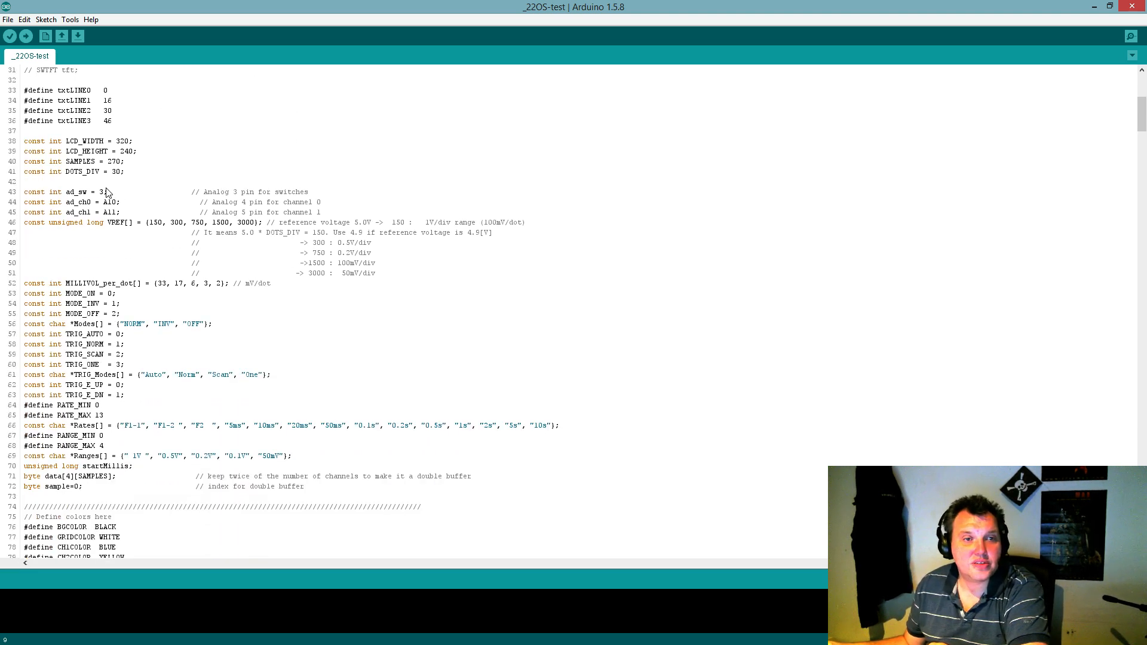
mouse_move(141, 214)
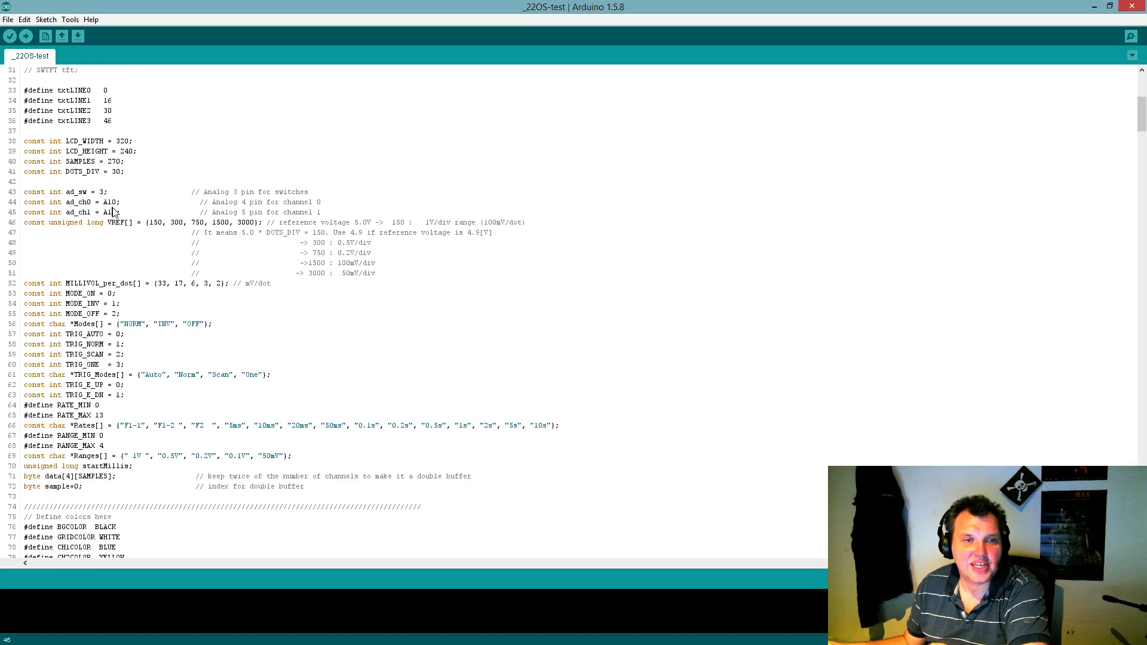
mouse_move(314, 213)
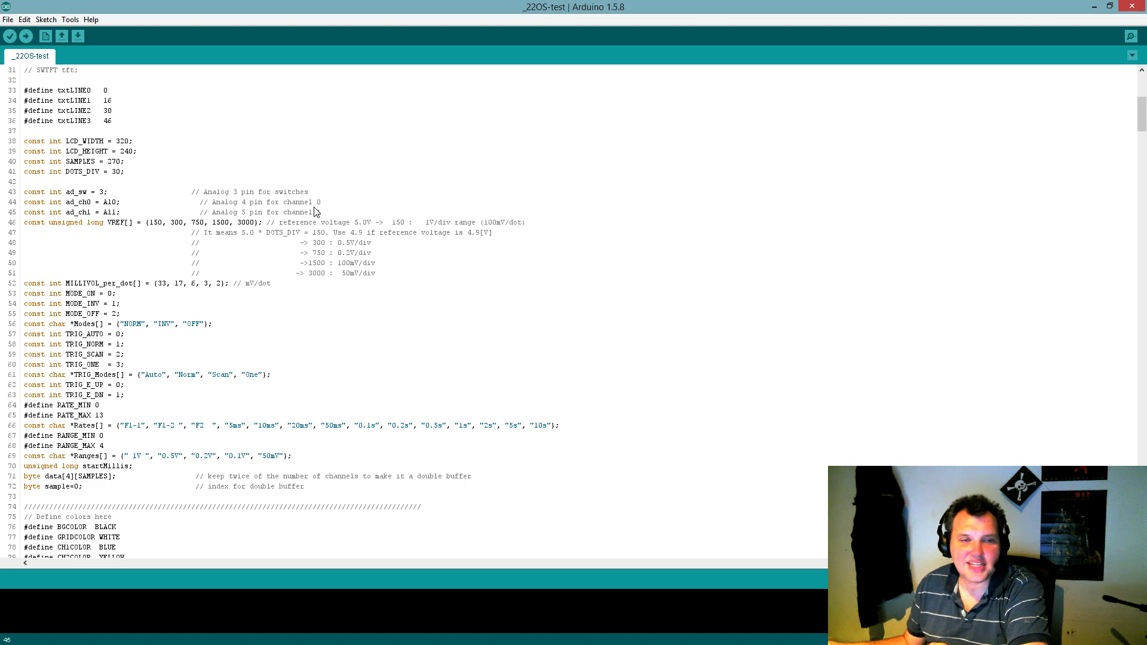
mouse_move(303, 220)
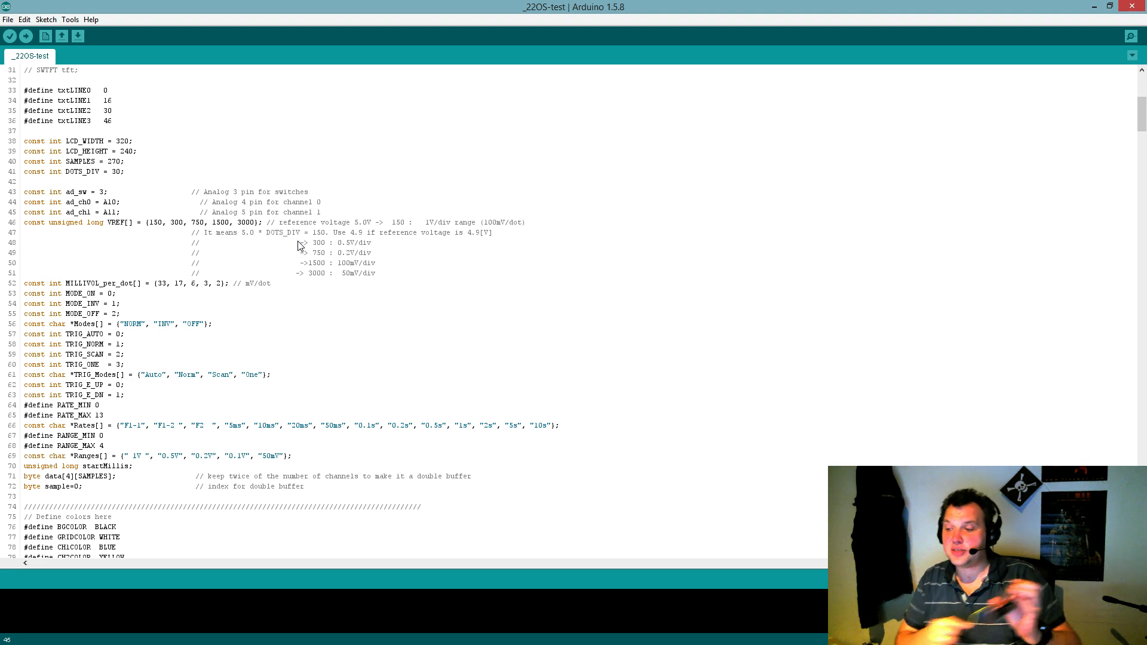
mouse_move(176, 388)
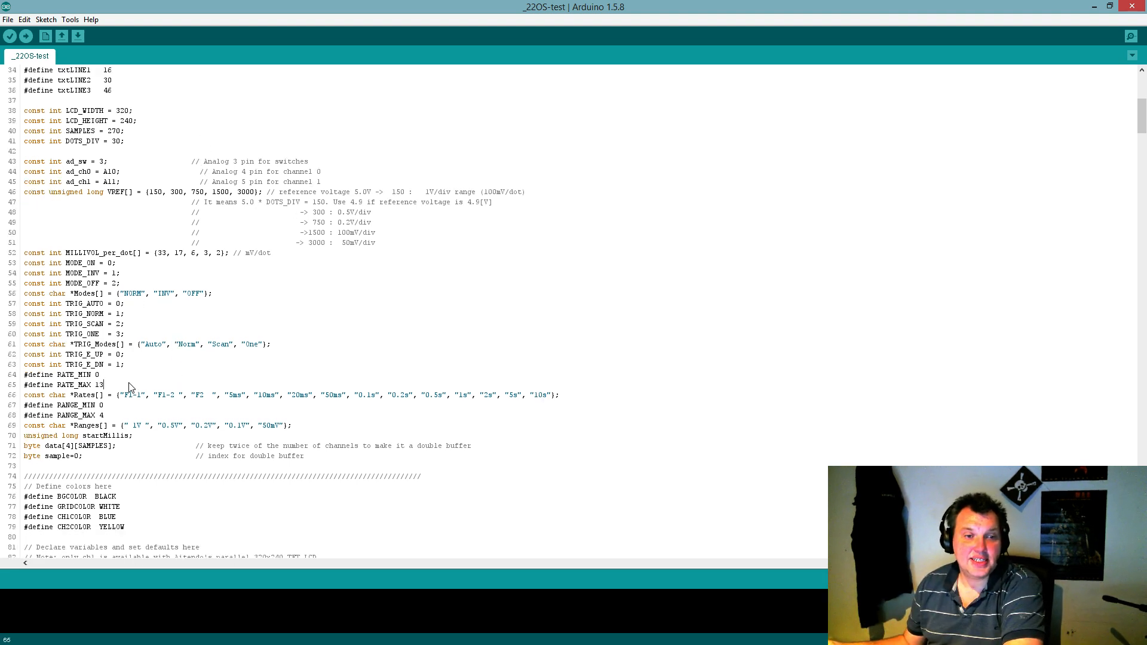
scroll("down", 3)
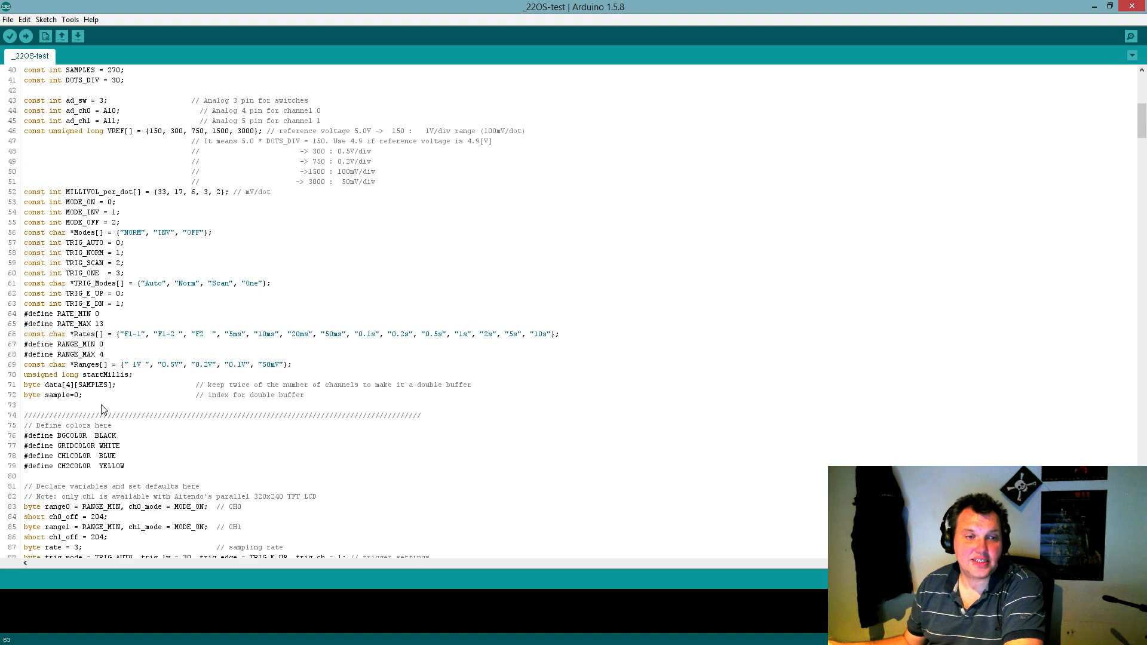
scroll("down", 3)
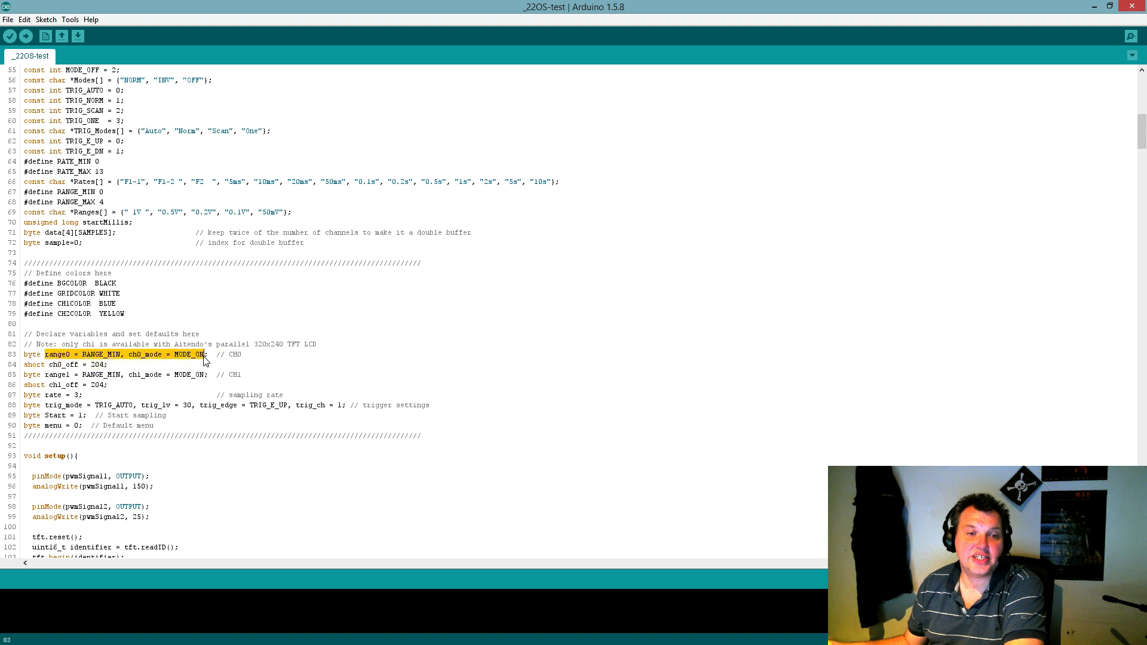
double_click(187, 374)
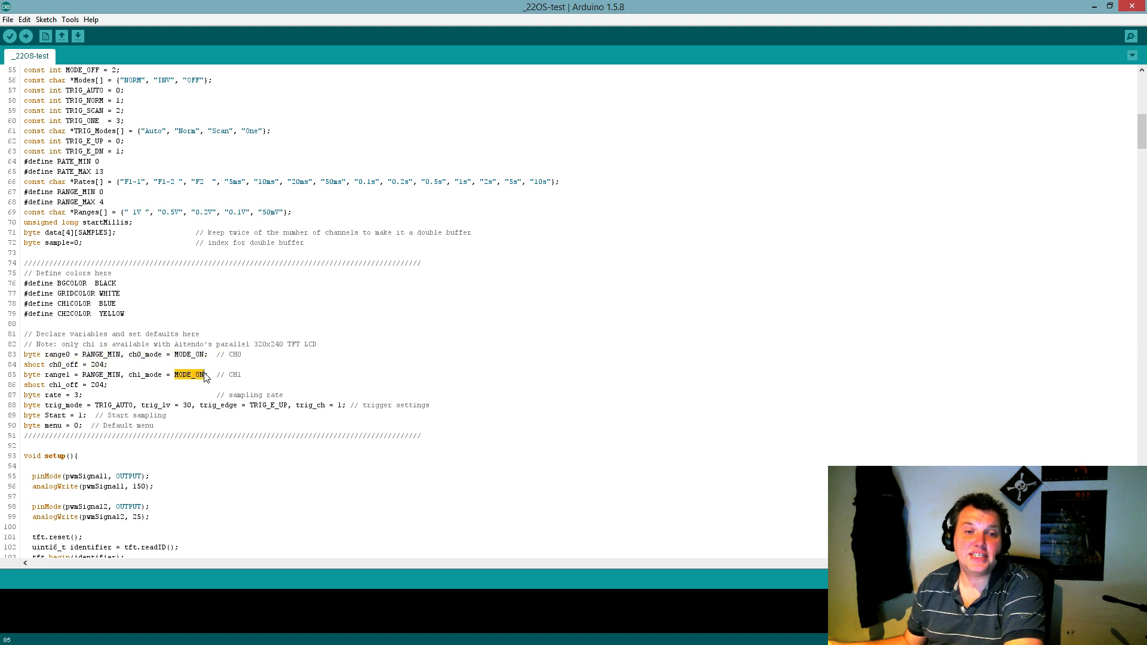
triple_click(131, 374)
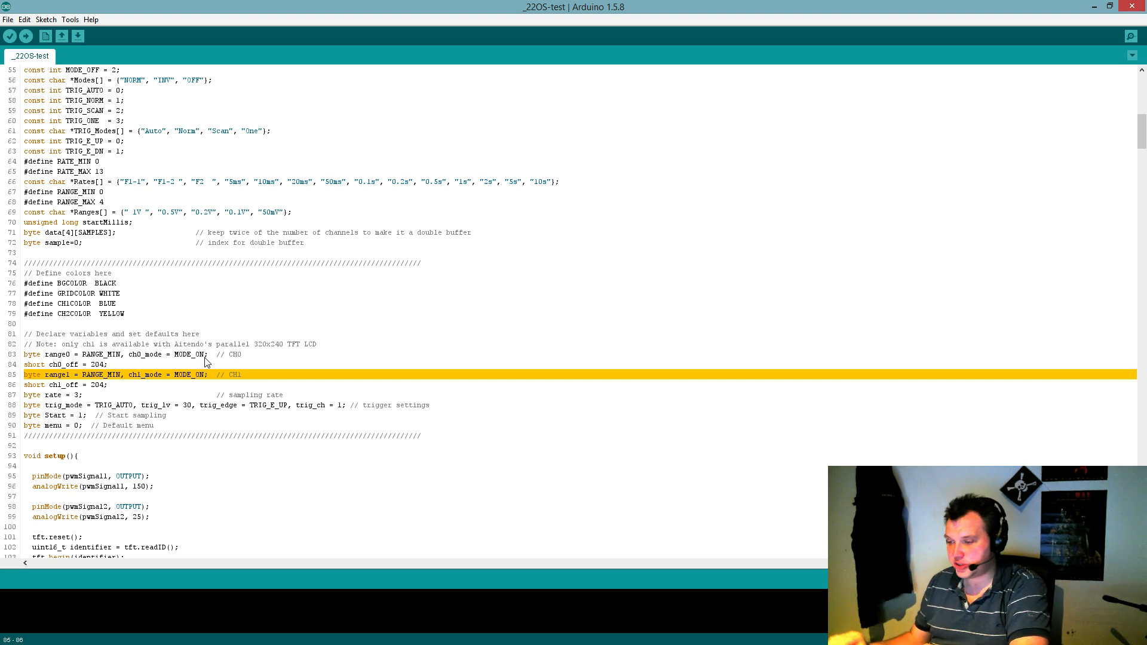
mouse_move(197, 417)
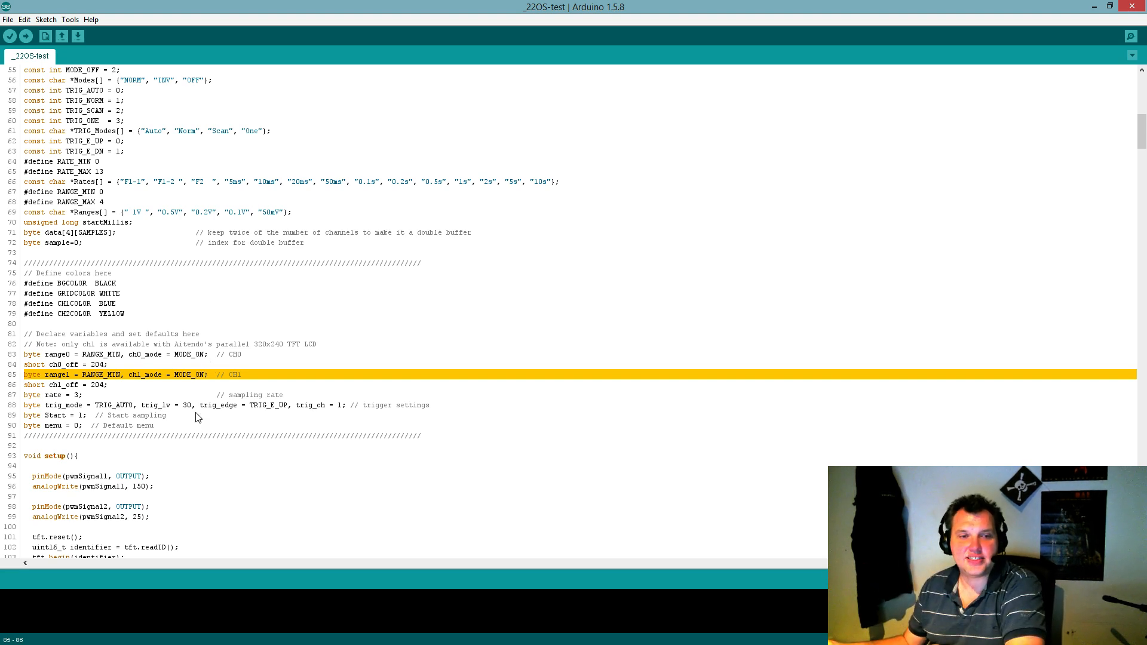